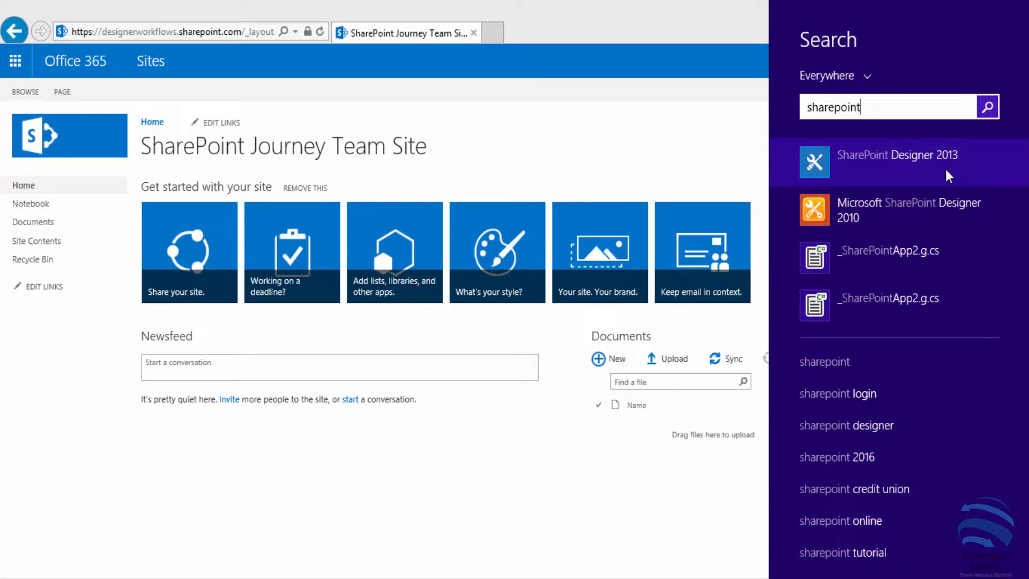
Launch SharePoint Designer 2013 and maximize its window on the start screen
left_click(895, 154)
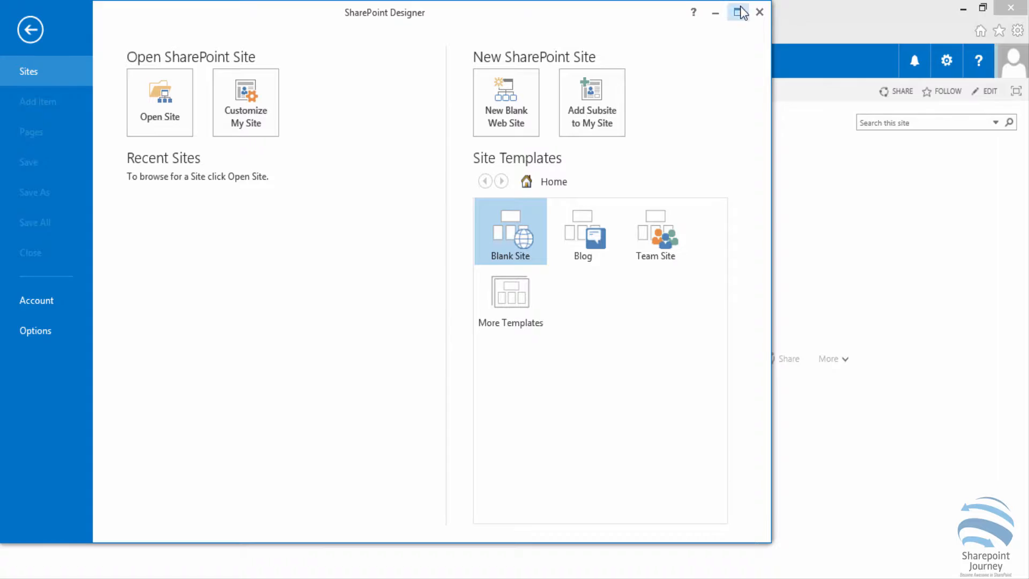
left_click(759, 12)
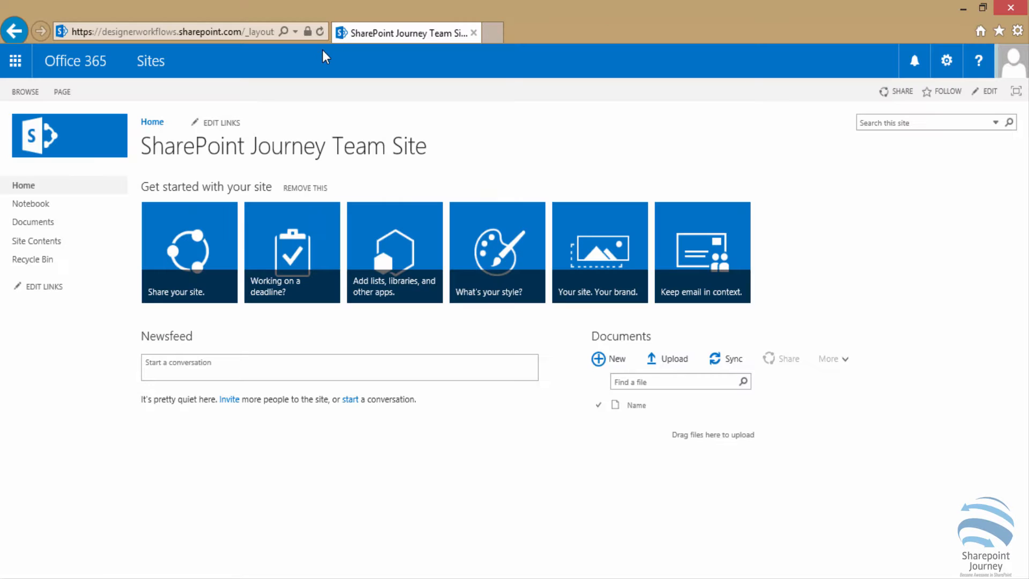
left_click(170, 32)
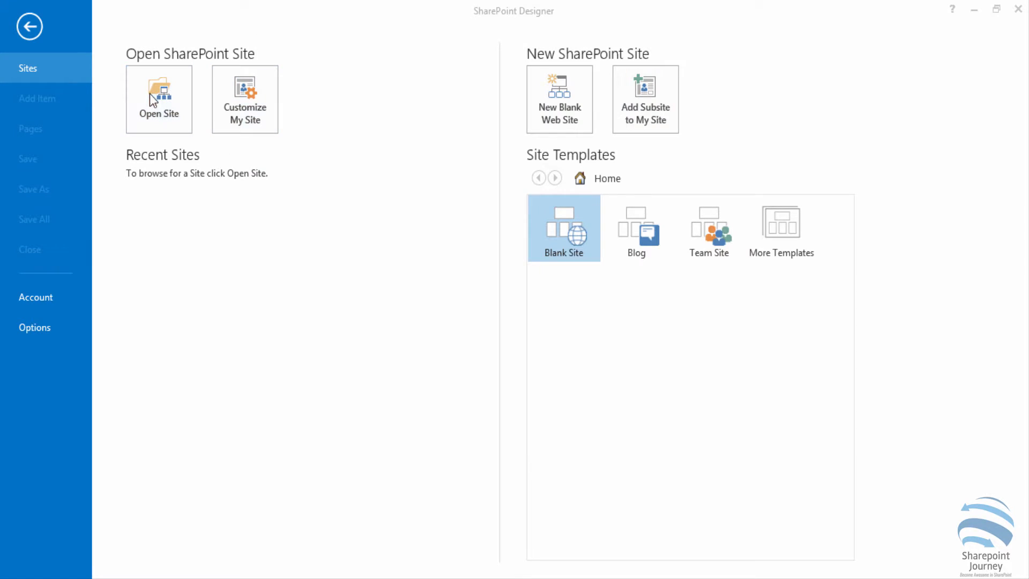
left_click(158, 99)
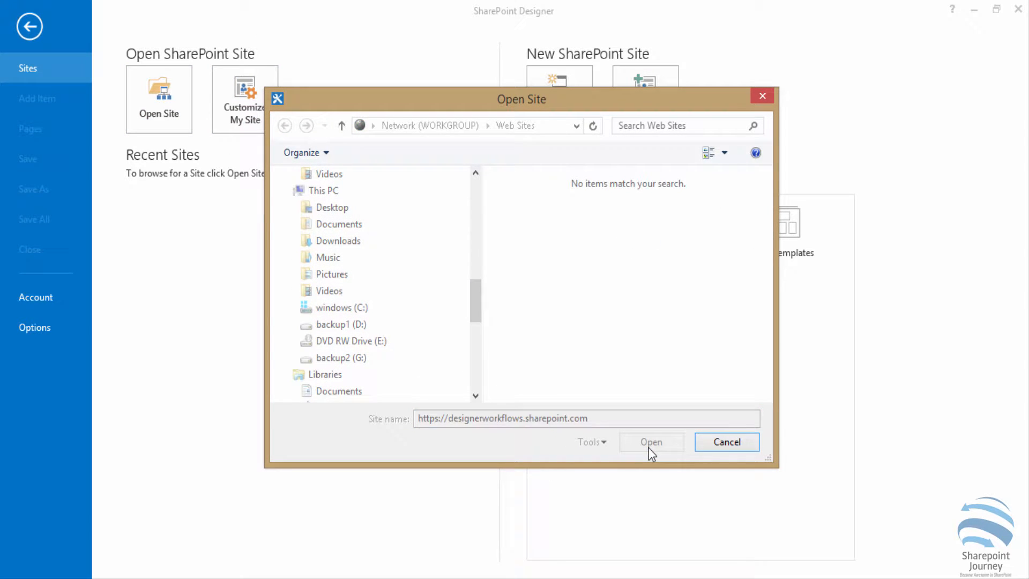
left_click(651, 442)
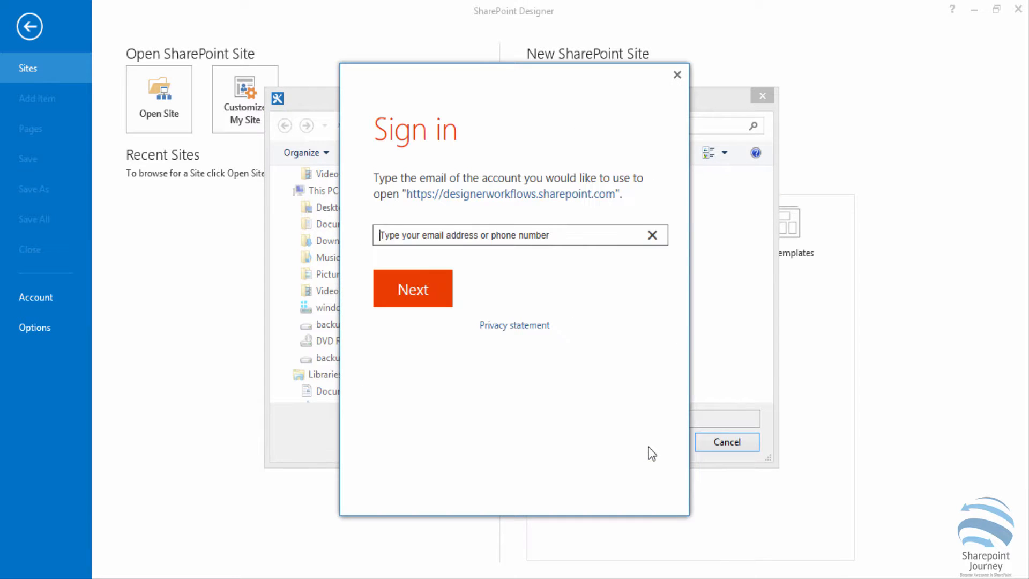
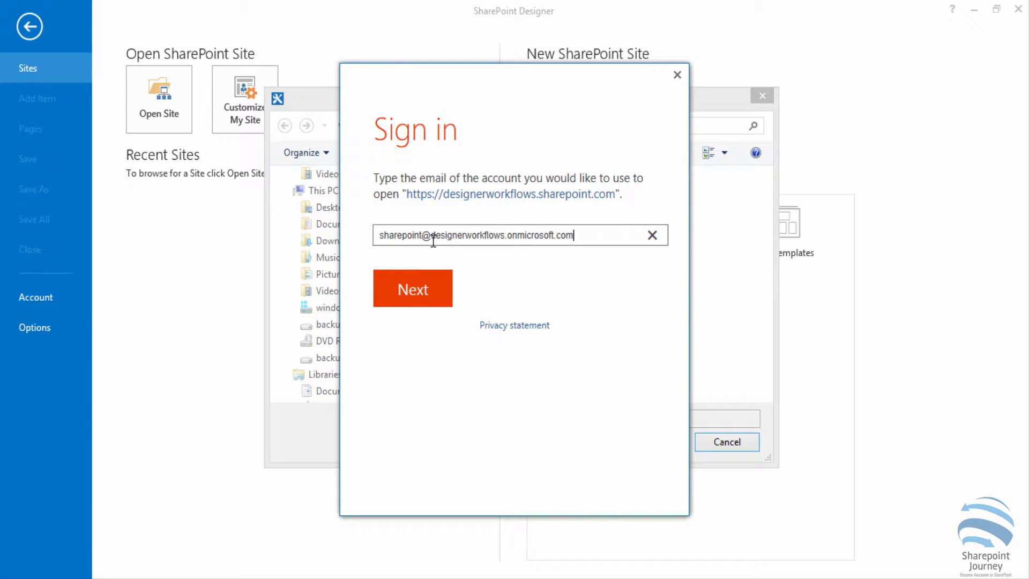
left_click(412, 288)
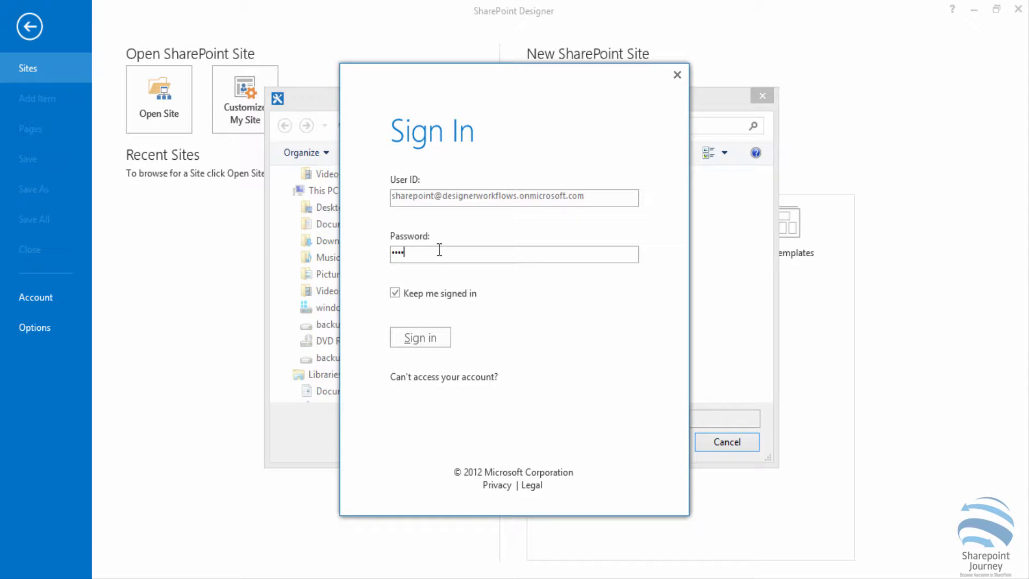
Sign in with the password and open the designerworkflows team site
type("password")
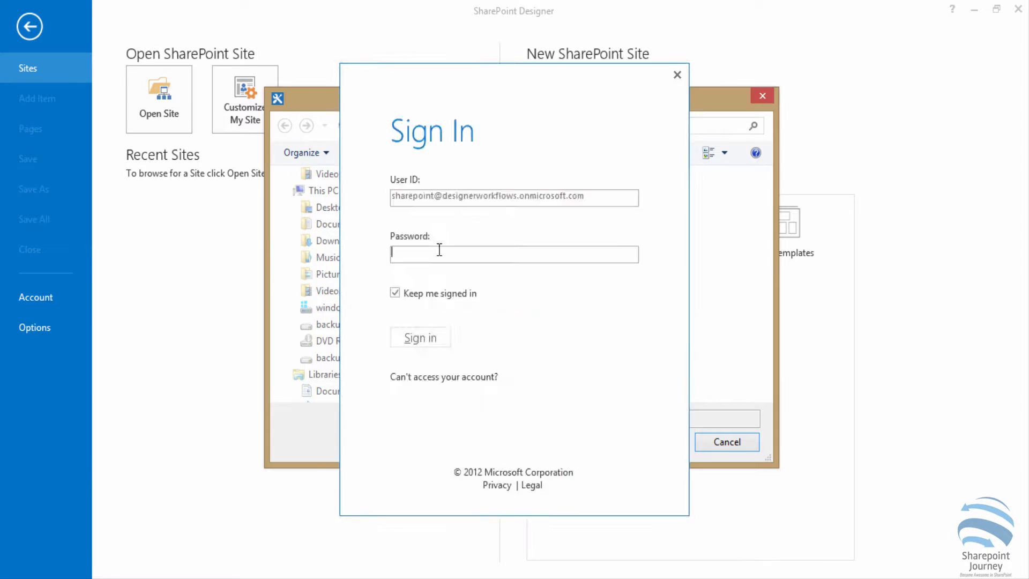
left_click(677, 74)
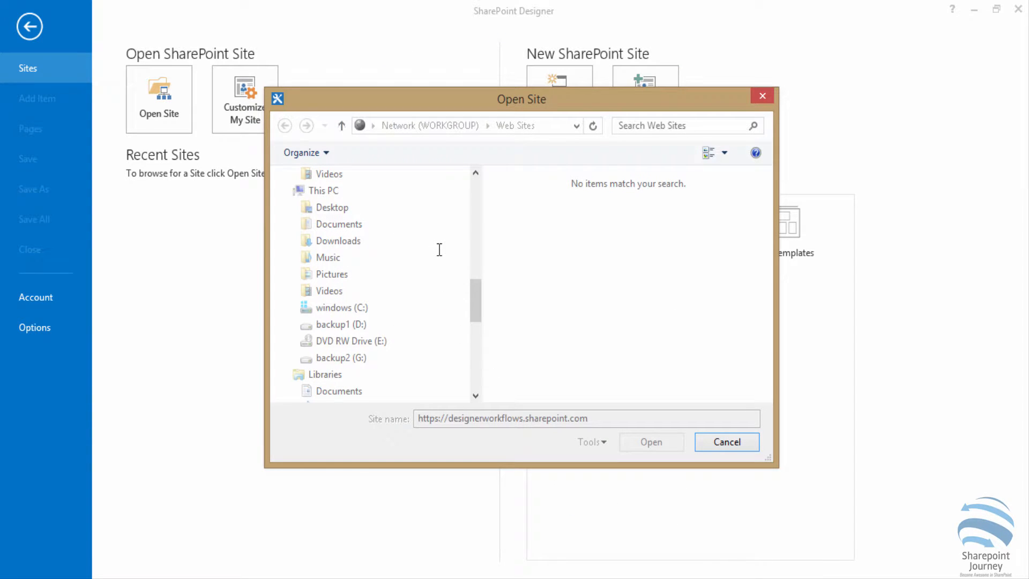
left_click(649, 440)
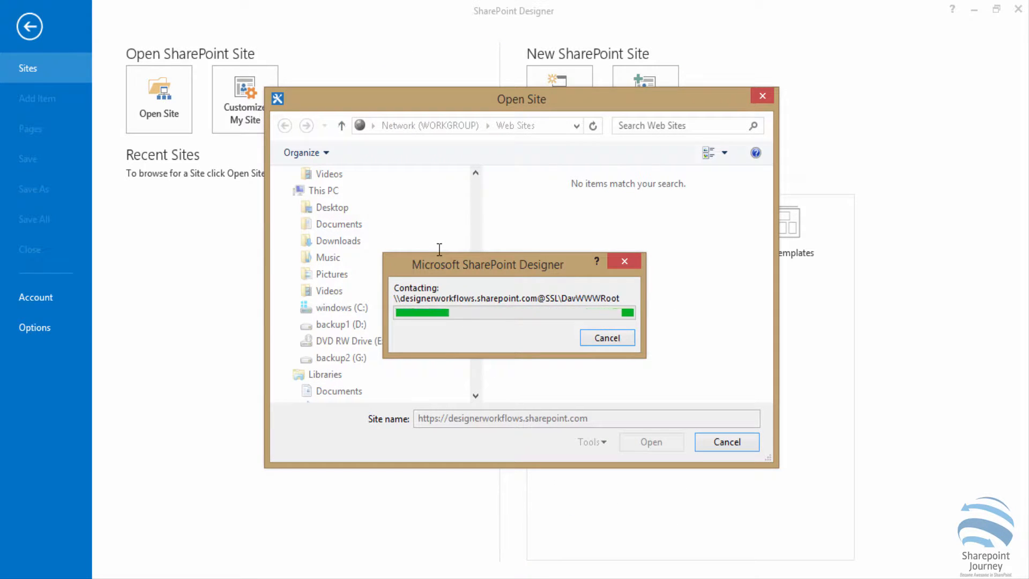
left_click(649, 442)
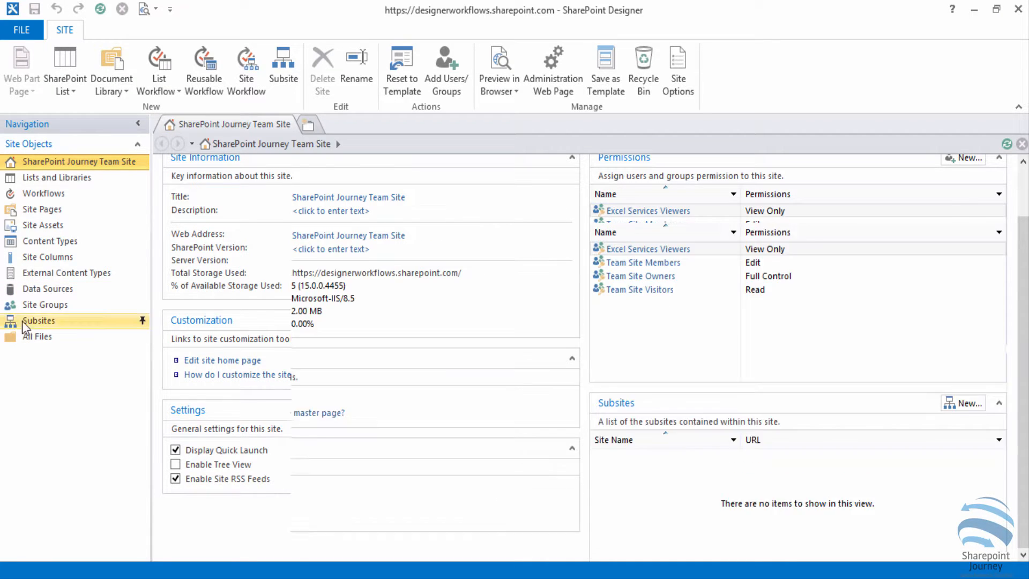
Browse the site's Lists and Libraries, Workflows, Site Pages and Site Assets
left_click(56, 177)
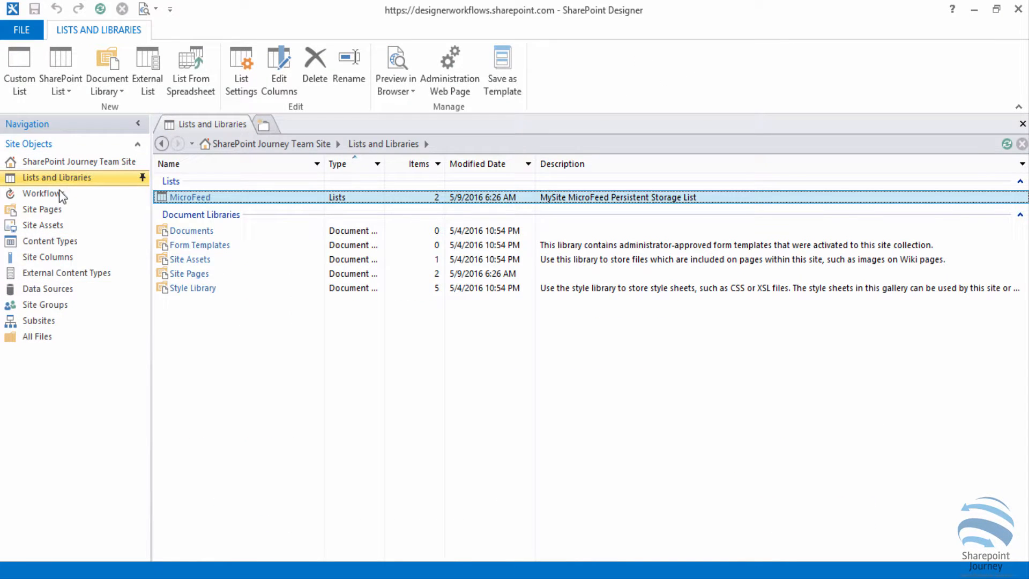
left_click(43, 192)
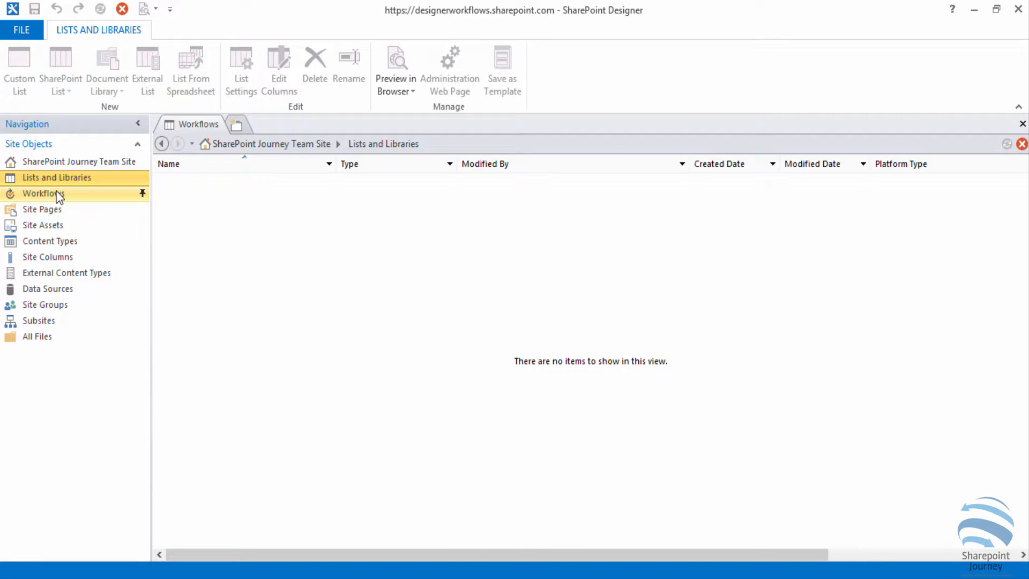
left_click(43, 193)
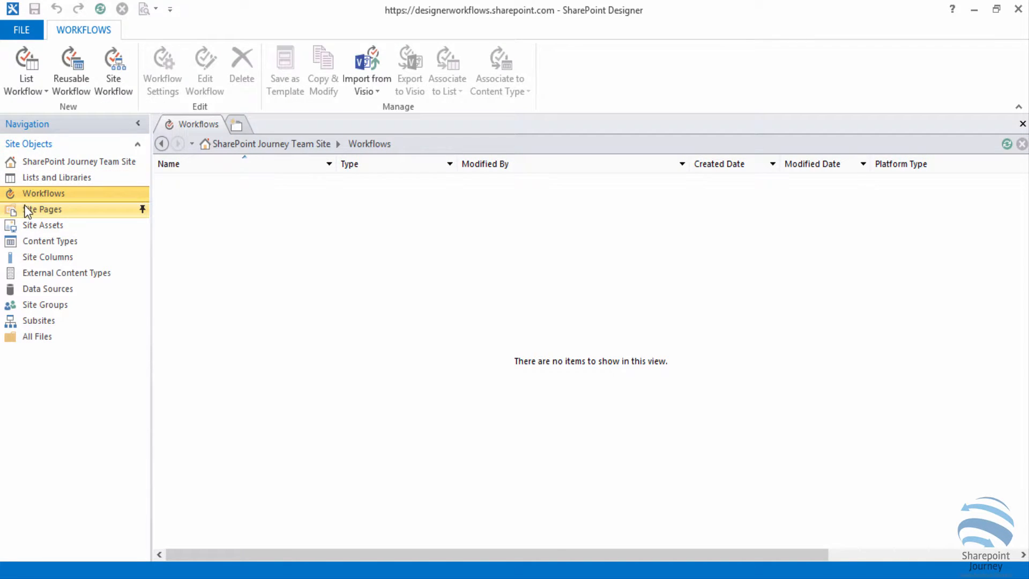
left_click(43, 225)
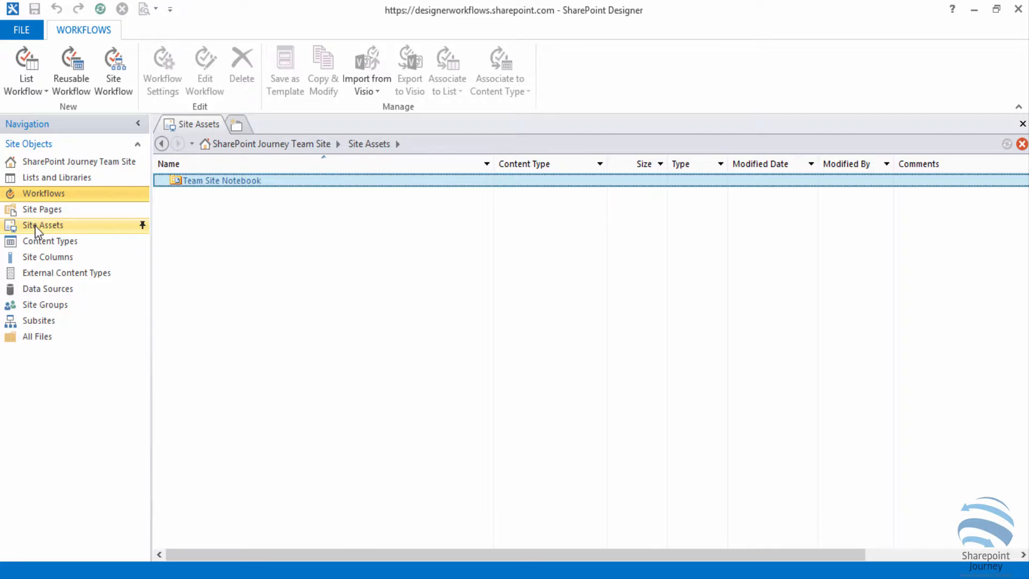
Browse Content Types, Site Columns and External Content Types, ending on the All Files listing
left_click(50, 241)
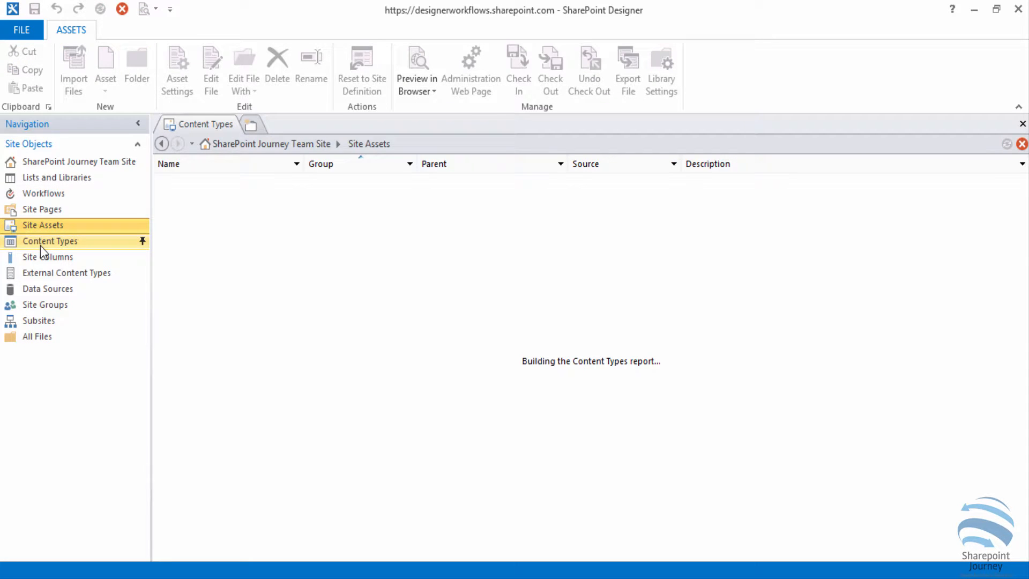
left_click(51, 241)
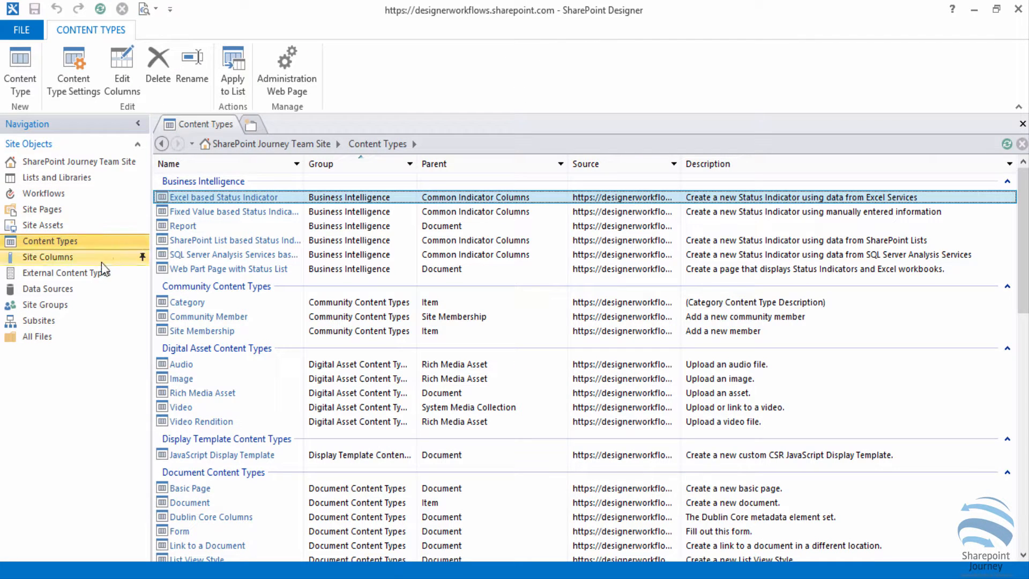
left_click(47, 256)
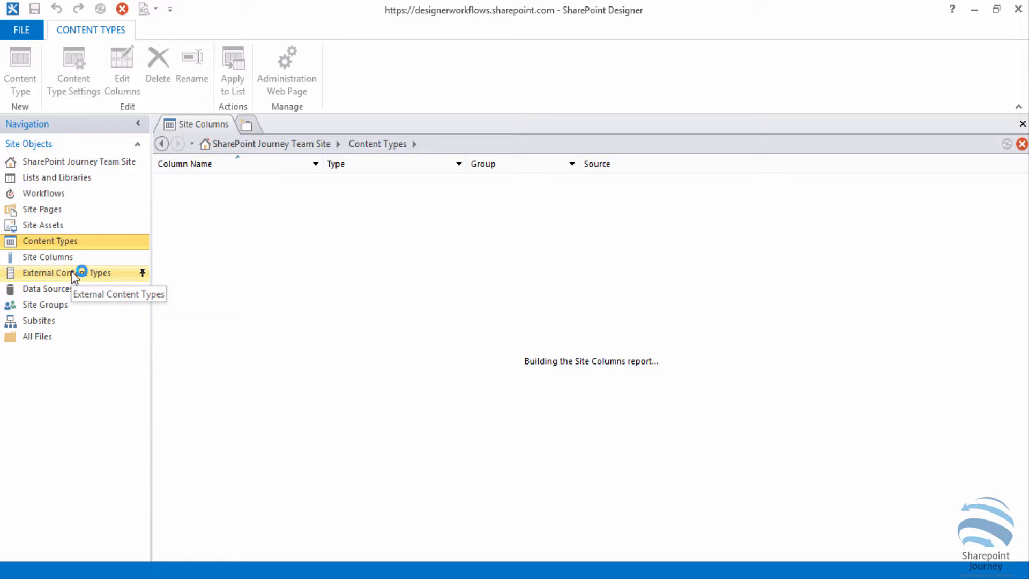
left_click(48, 256)
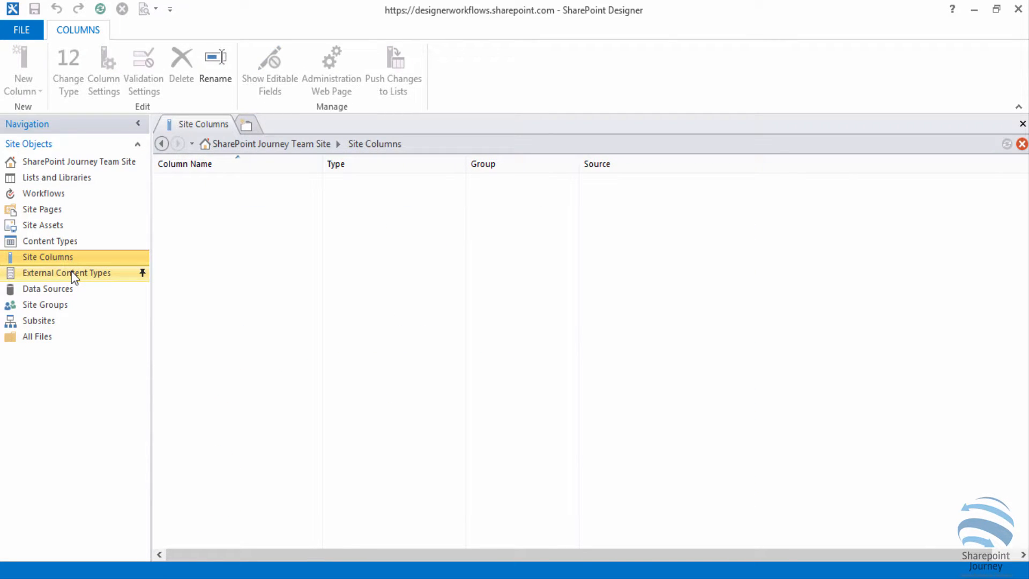
left_click(36, 335)
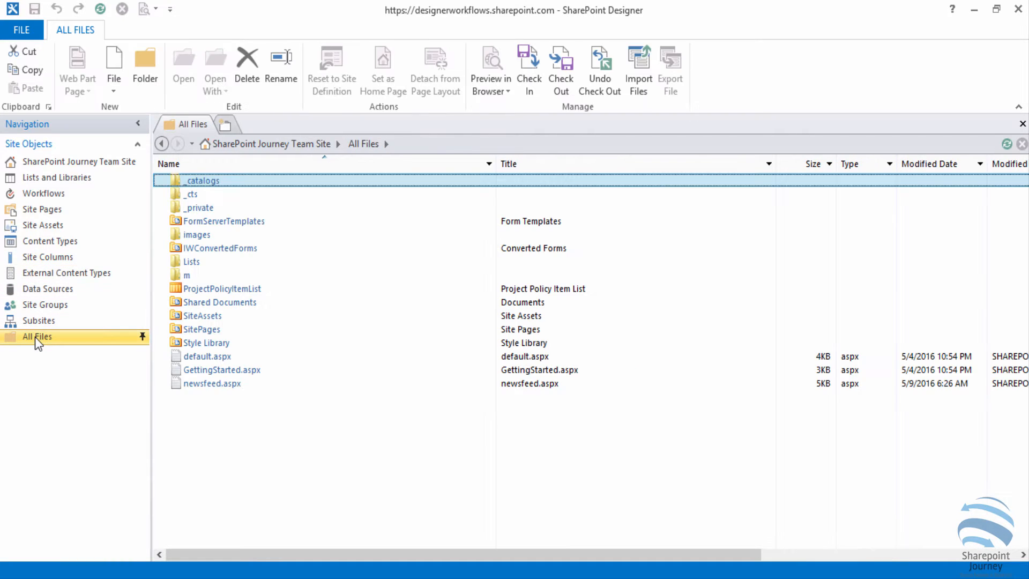
Show the site's empty Workflows listing
left_click(44, 193)
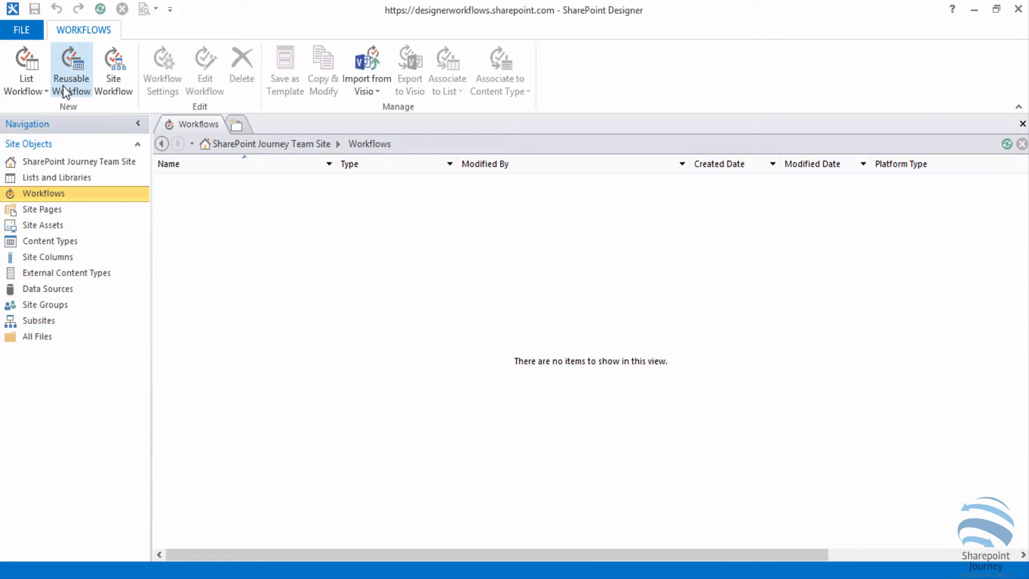
mouse_move(114, 68)
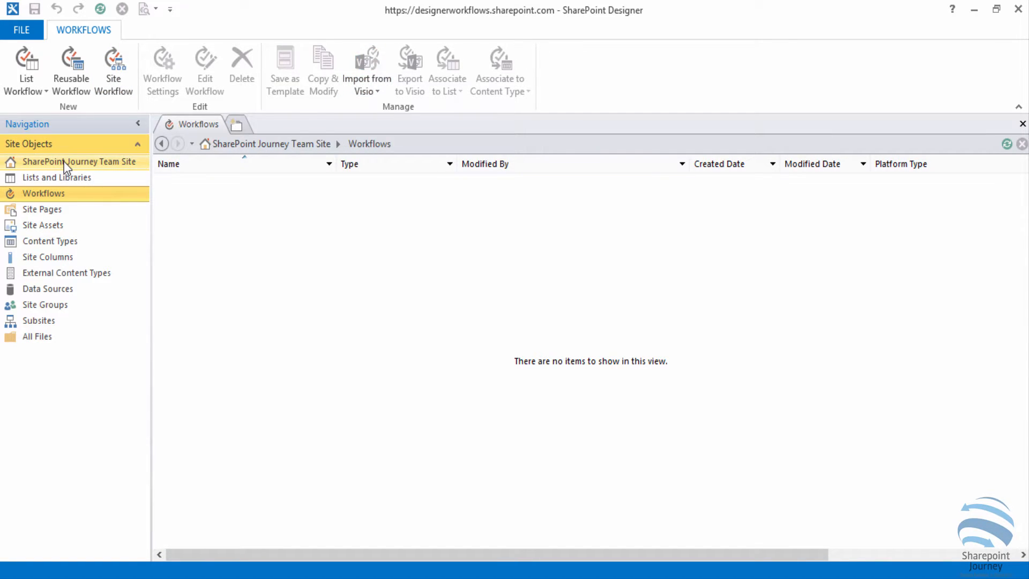
Show the SharePoint Journey Team Site overview, then return to the File start screen of sites
left_click(80, 162)
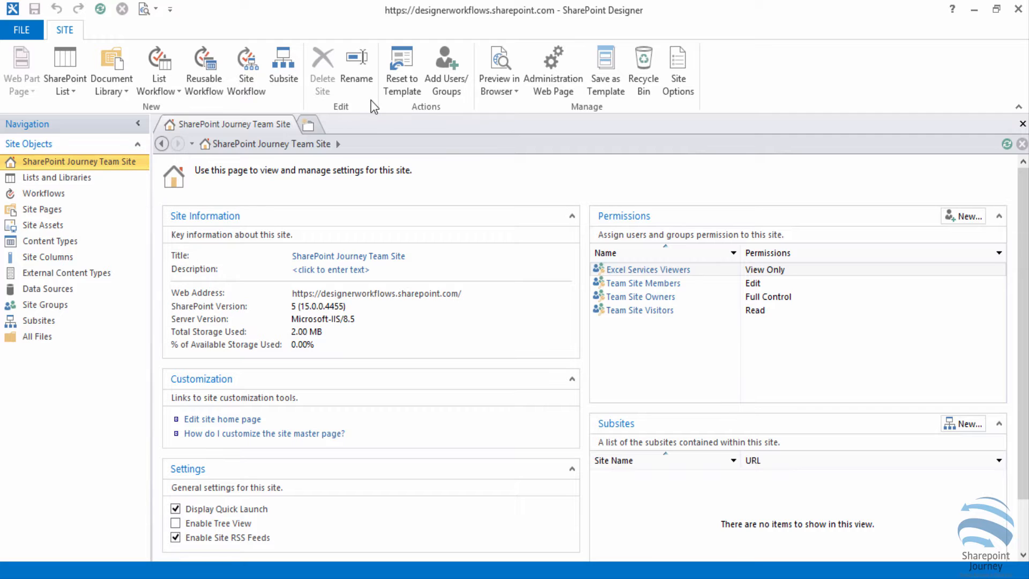
mouse_move(603, 69)
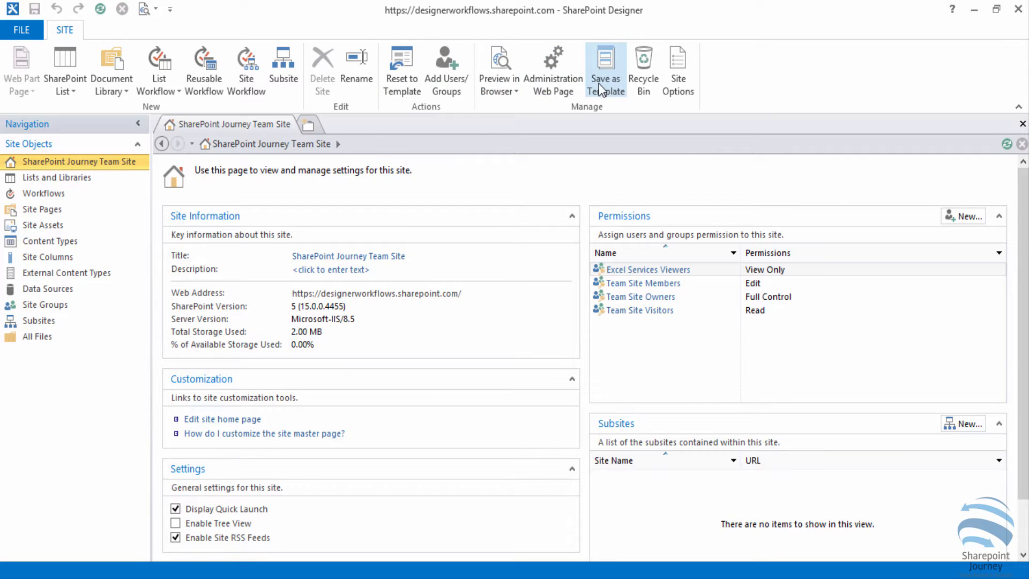
mouse_move(642, 69)
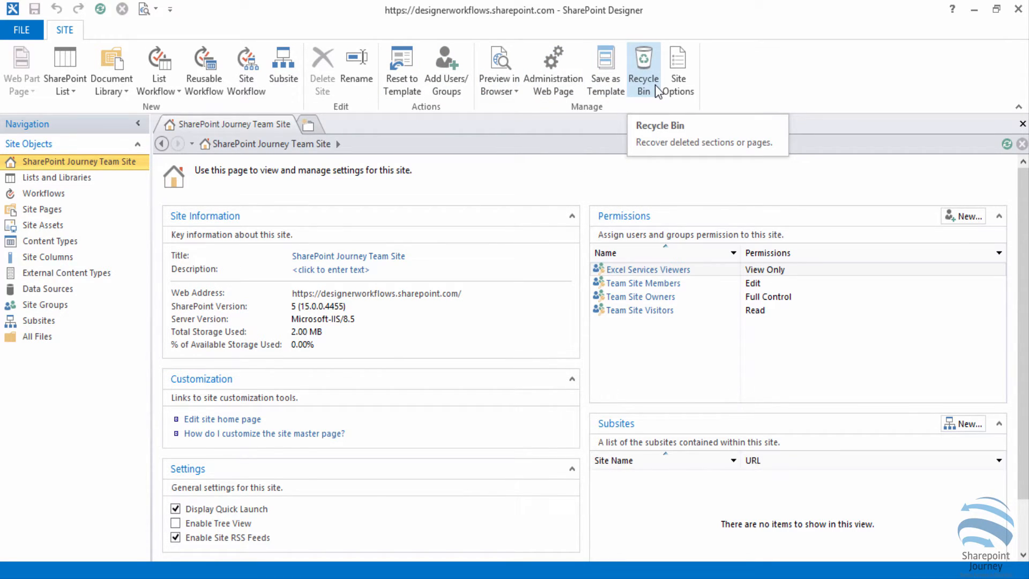
mouse_move(65, 68)
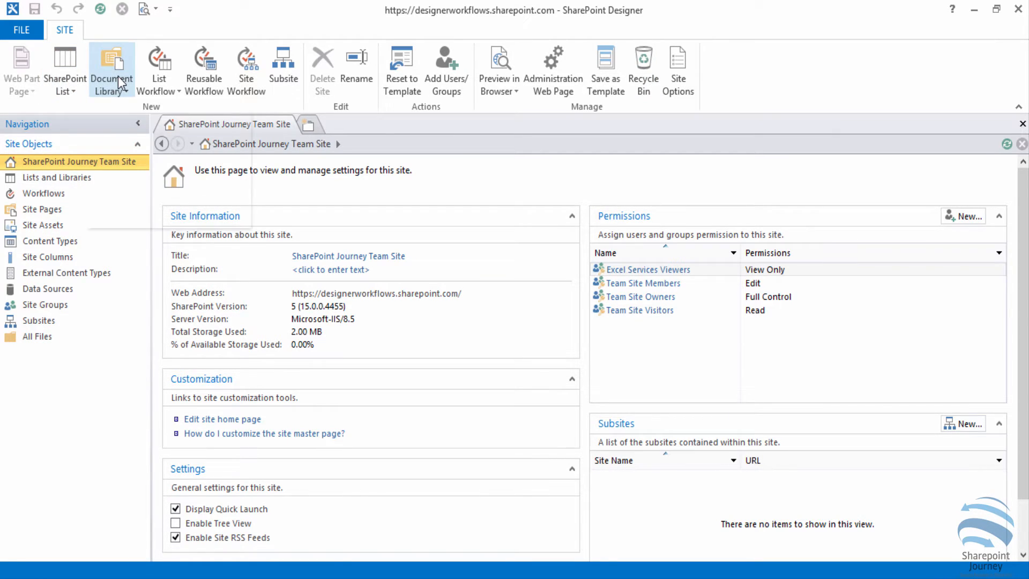
mouse_move(110, 65)
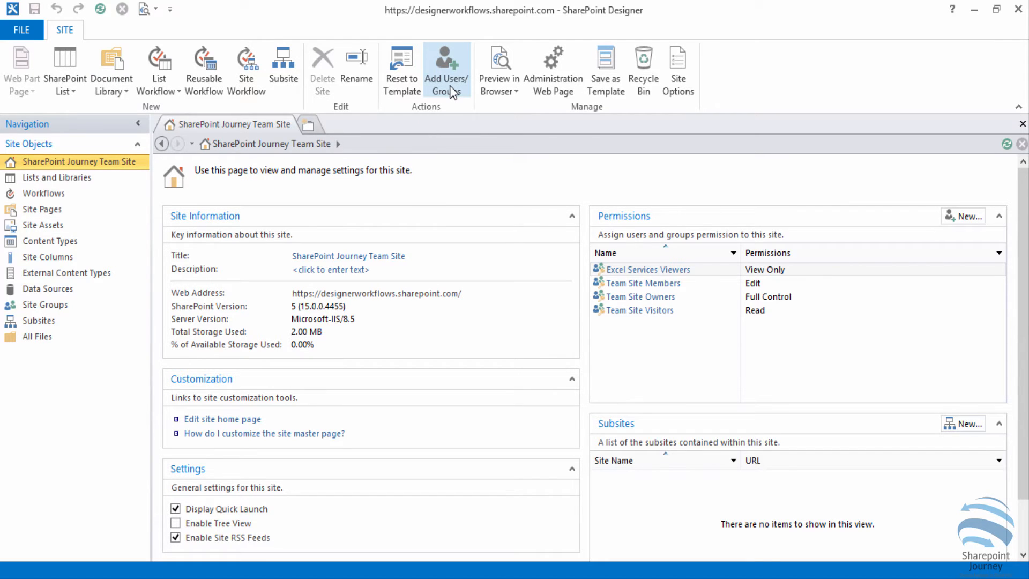
left_click(21, 30)
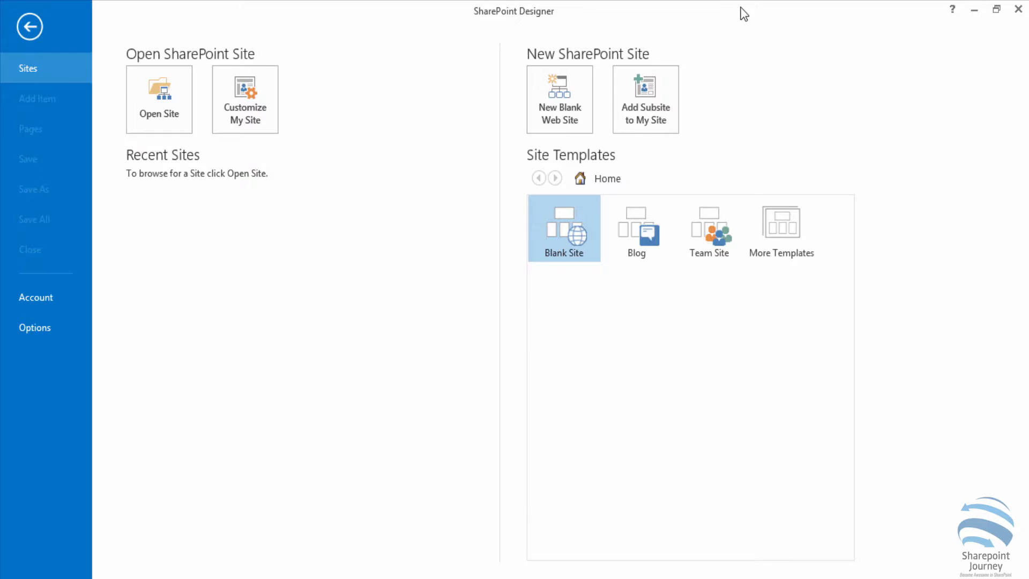